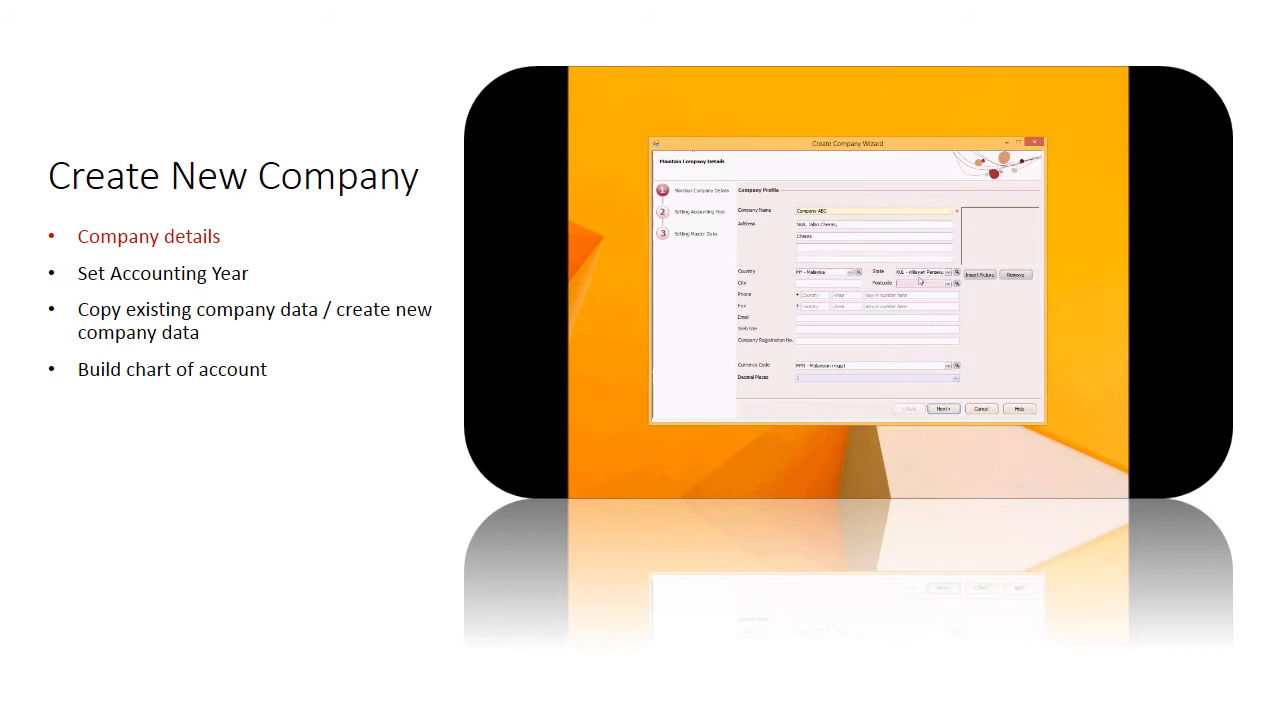
- Accept the entered Company Profile details and advance to Setting Accounting Year
click(940, 408)
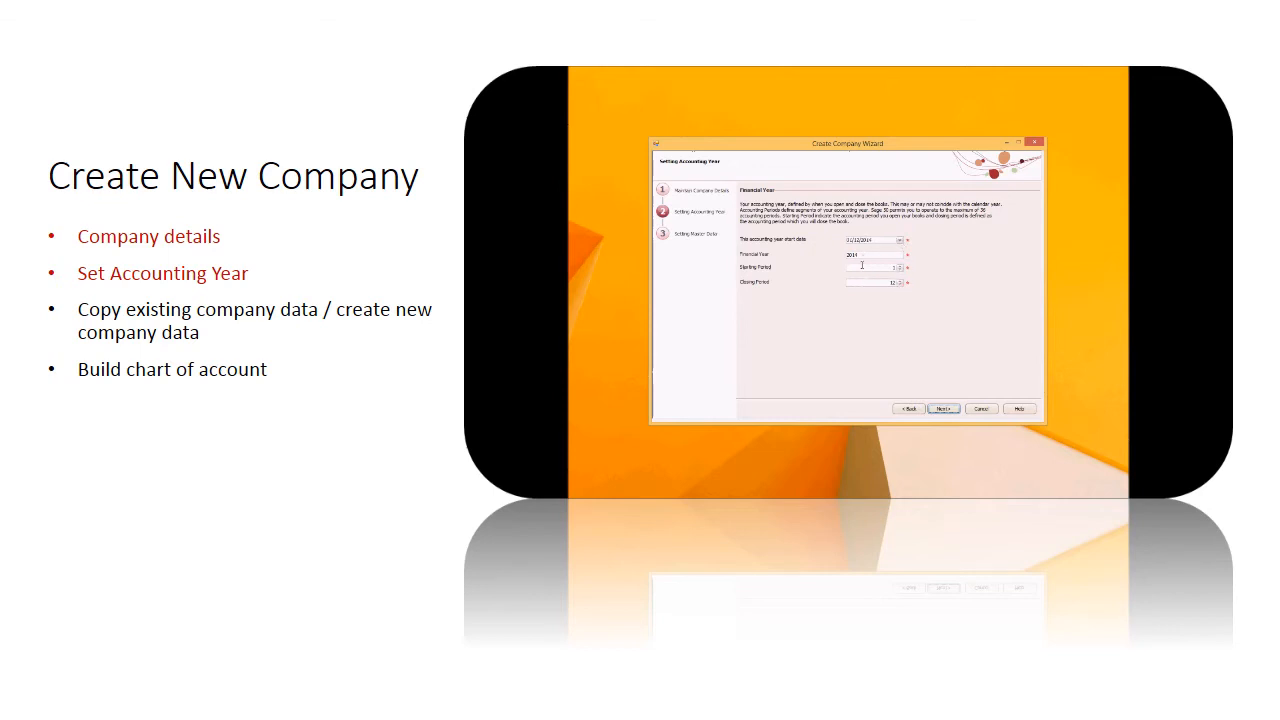
- Keep the default financial year and periods and advance to Chart of Accounts
click(940, 408)
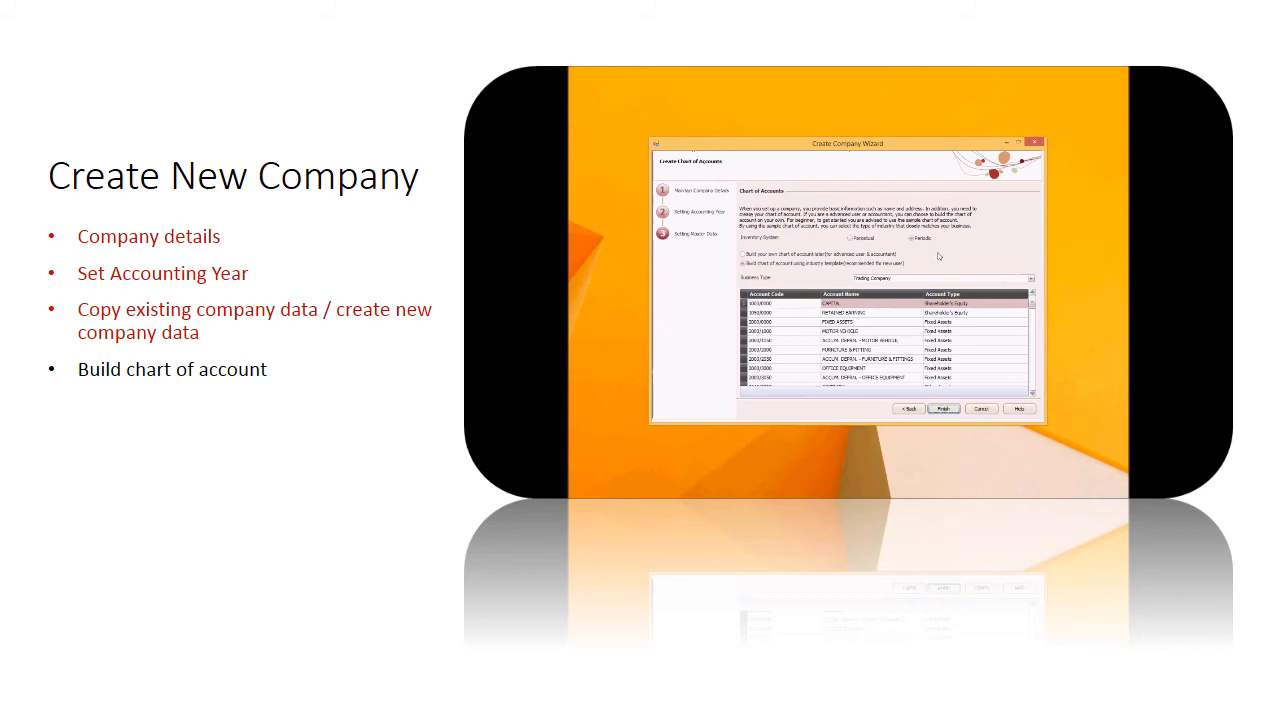
- Finish the wizard with the listed chart of accounts, raising the New Company confirmation
click(940, 408)
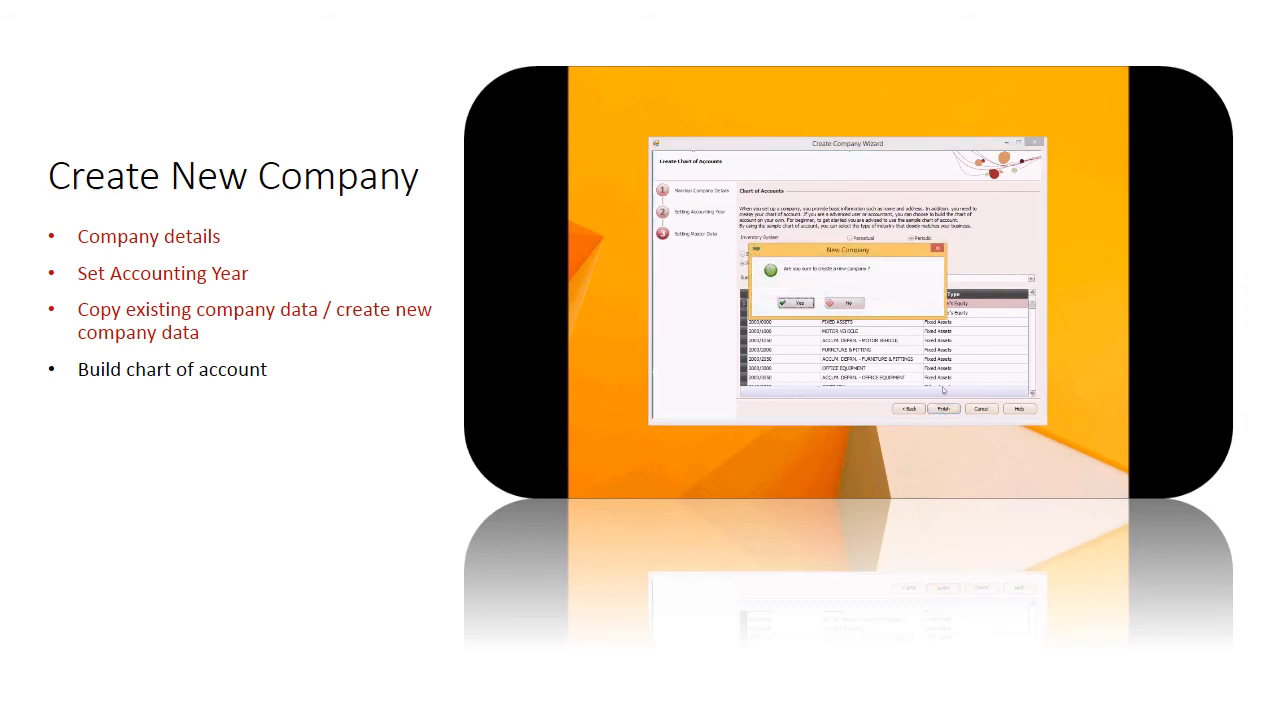
- Answer Yes to create the new company so the Creating Database progress runs
click(792, 302)
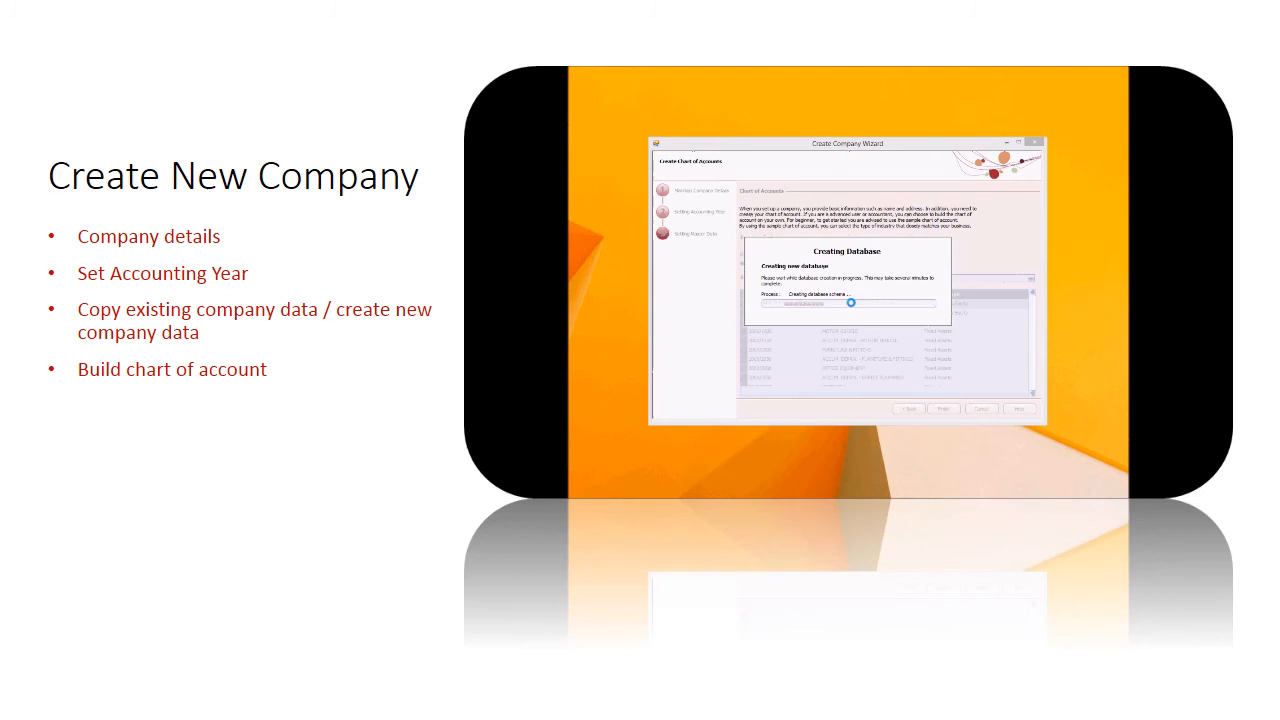